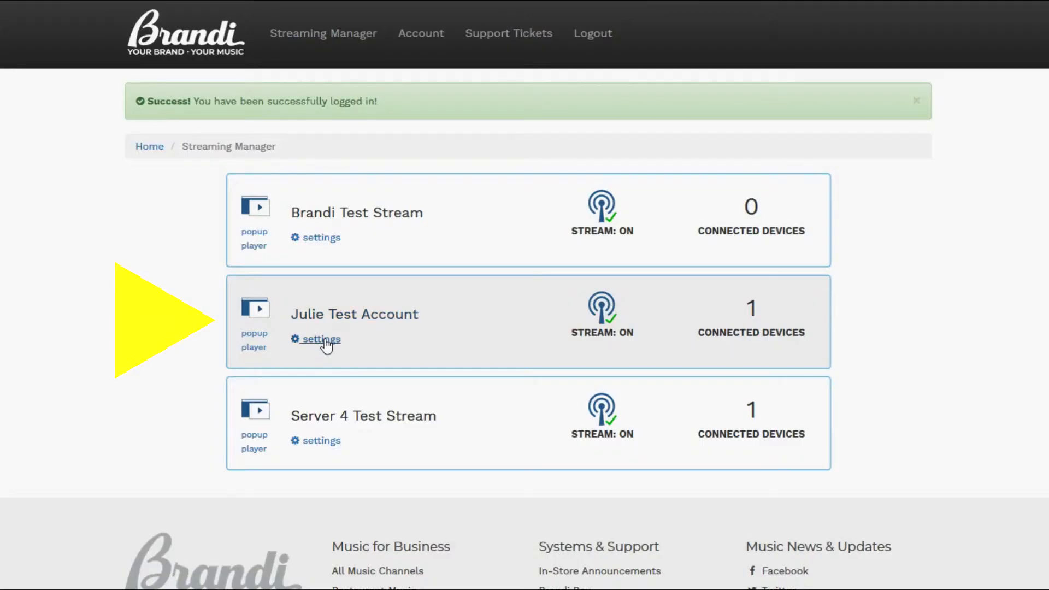
Open the settings page of the second test stream account (Julie Test Account).
{"action": "left_click", "coordinate": [321, 338]}
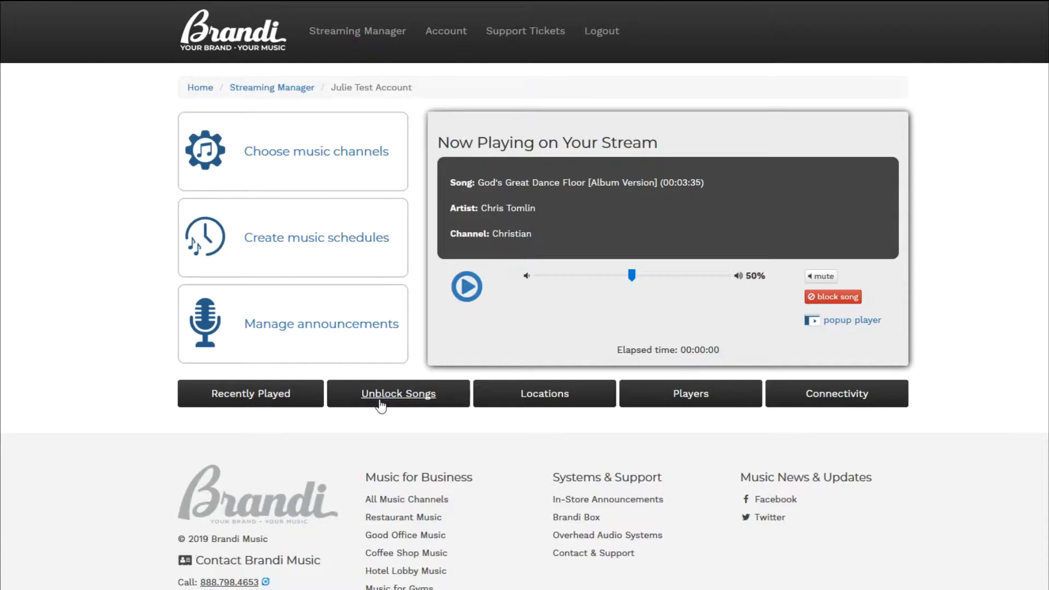
{"action": "mouse_move", "coordinate": [250, 392]}
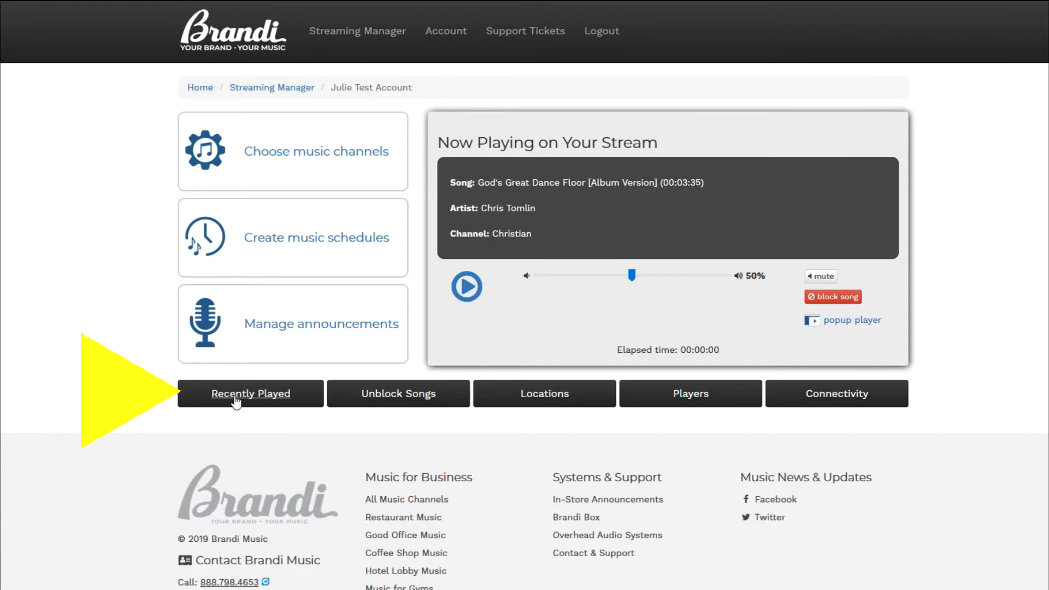
Search the play history for songs only by artist 'Maroon'.
{"action": "left_click", "coordinate": [250, 392]}
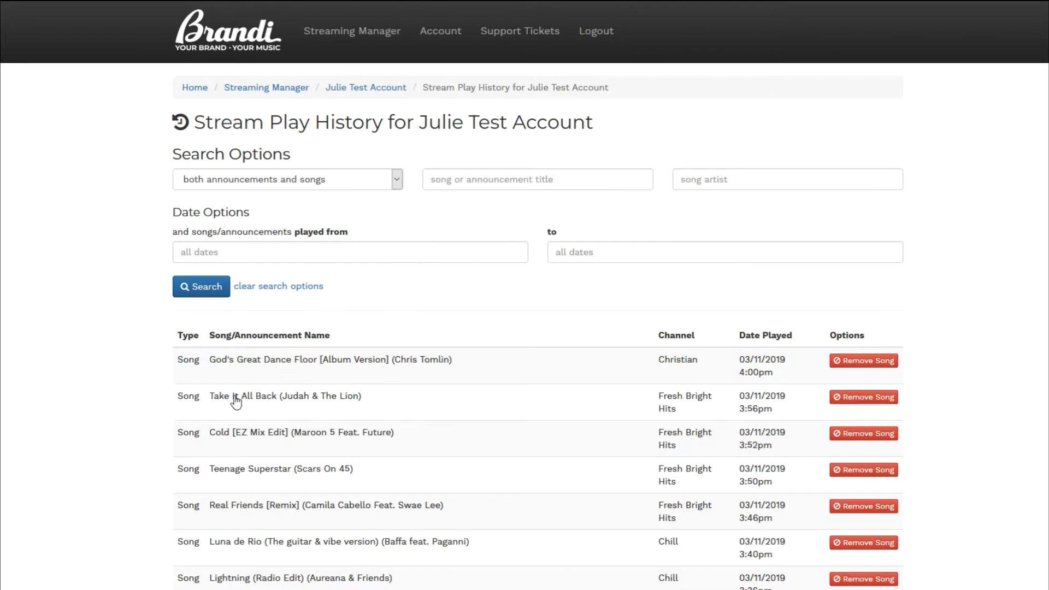
{"action": "left_click", "coordinate": [285, 178]}
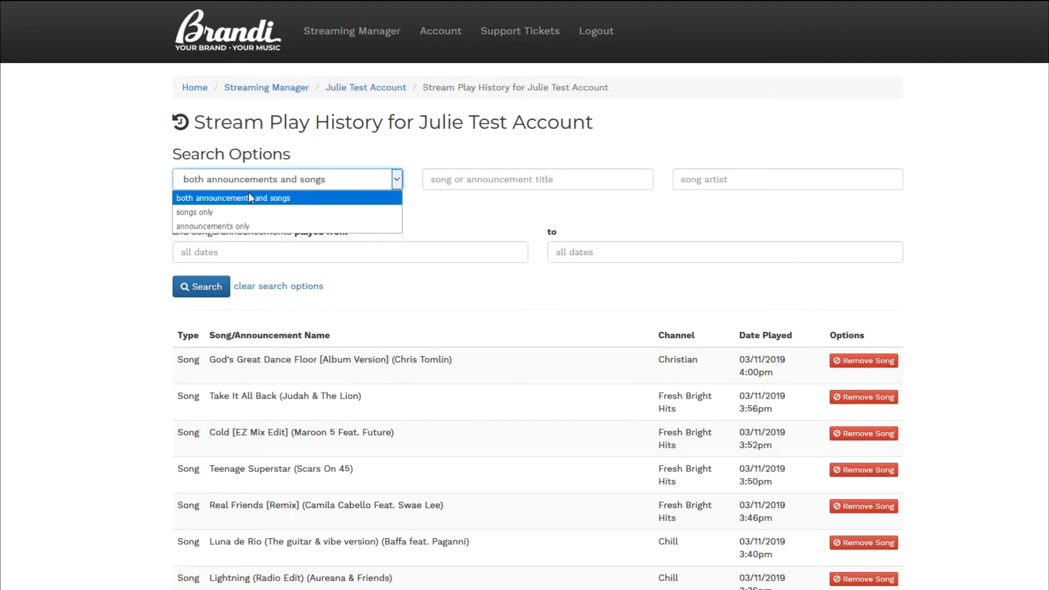
{"action": "left_click", "coordinate": [195, 212]}
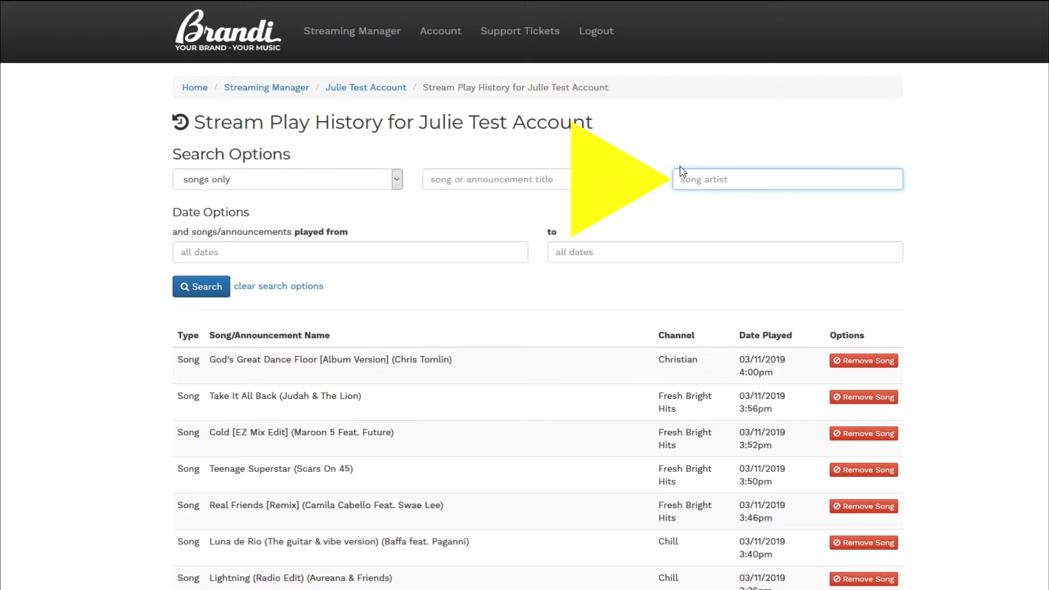
{"action": "type", "text": "Maroon"}
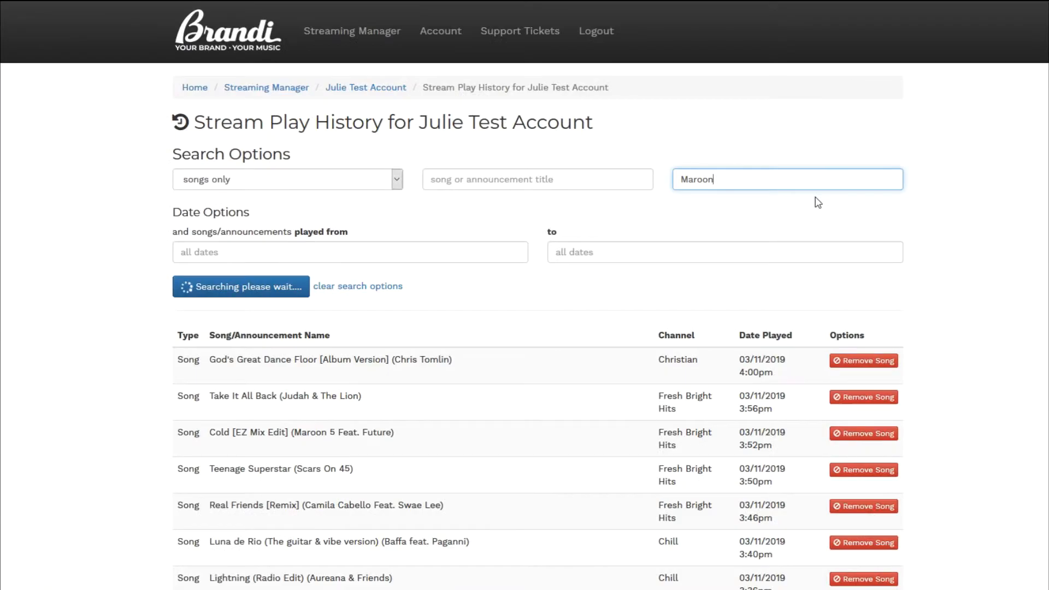
{"action": "left_click", "coordinate": [241, 285]}
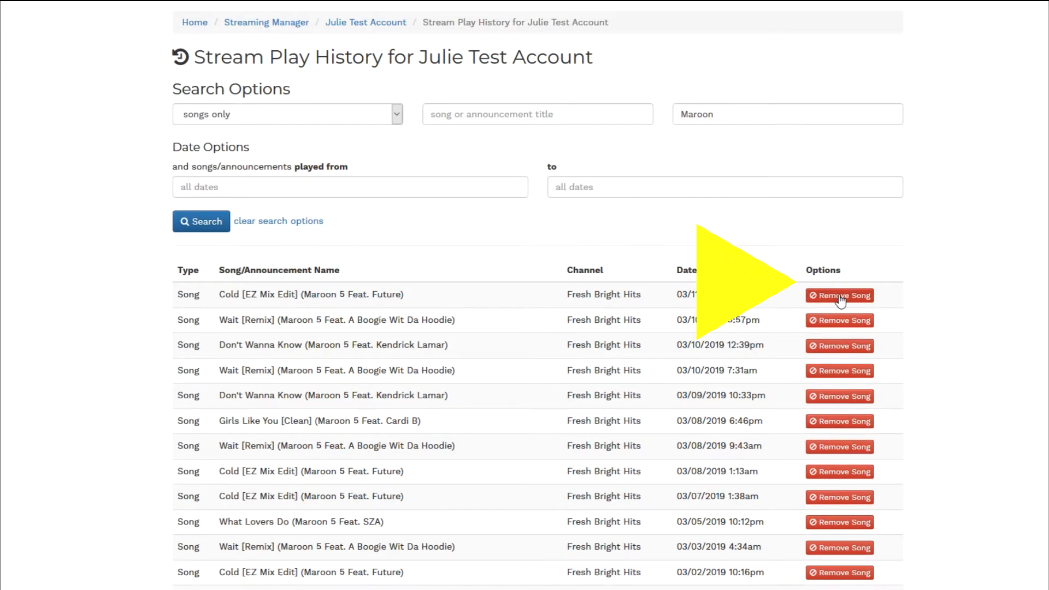
Remove Cold [EZ Mix Edit] from the stream and confirm.
{"action": "left_click", "coordinate": [839, 295]}
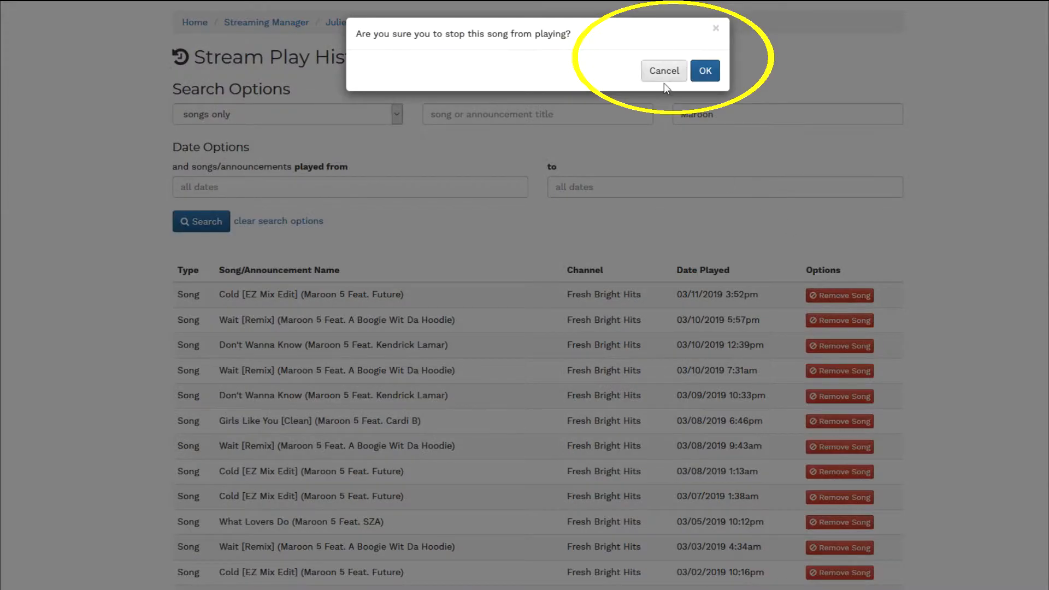
{"action": "left_click", "coordinate": [704, 69]}
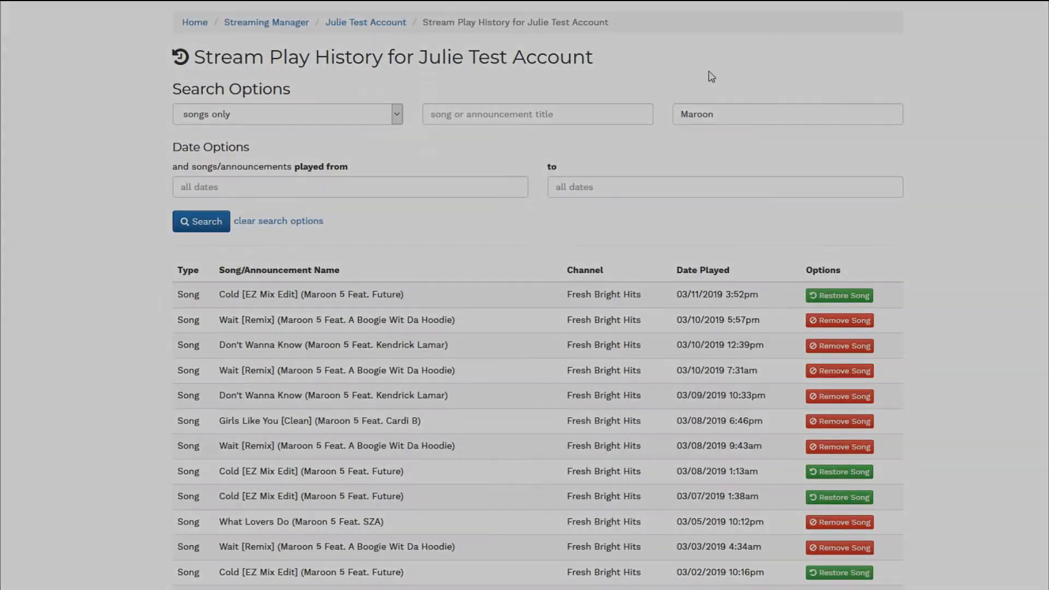
Return to the Julie Test Account dashboard via the breadcrumb.
{"action": "left_click", "coordinate": [365, 22]}
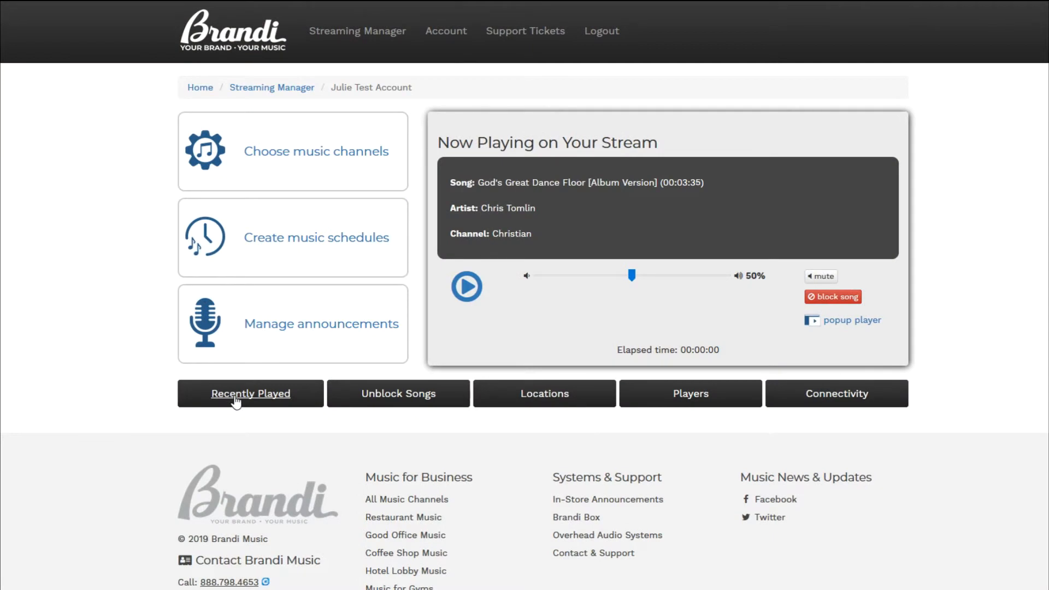
Search the play history for songs played on 03/11/2019.
{"action": "left_click", "coordinate": [251, 392]}
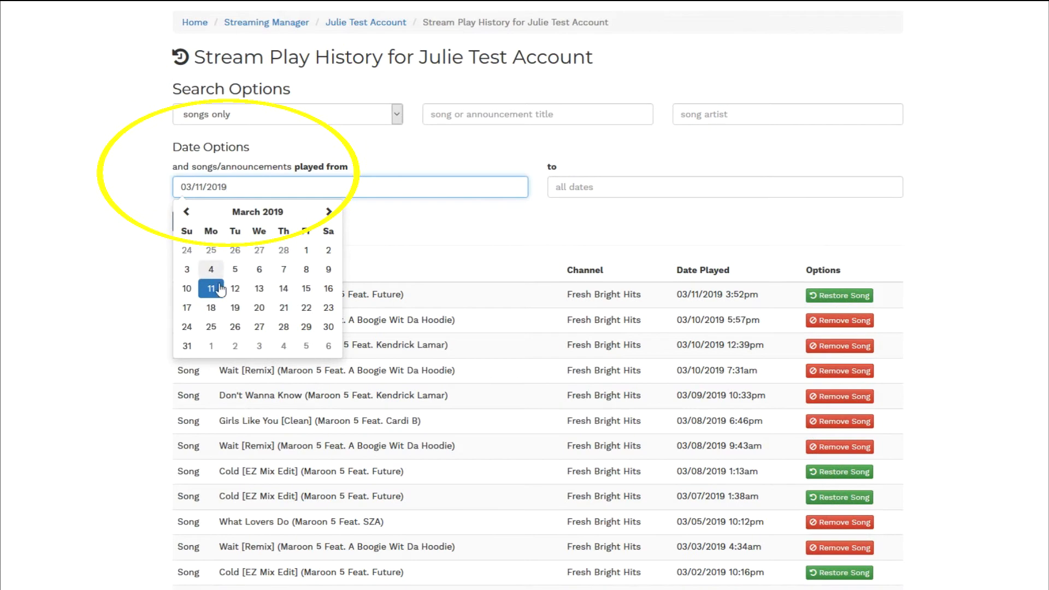
{"action": "left_click", "coordinate": [211, 287]}
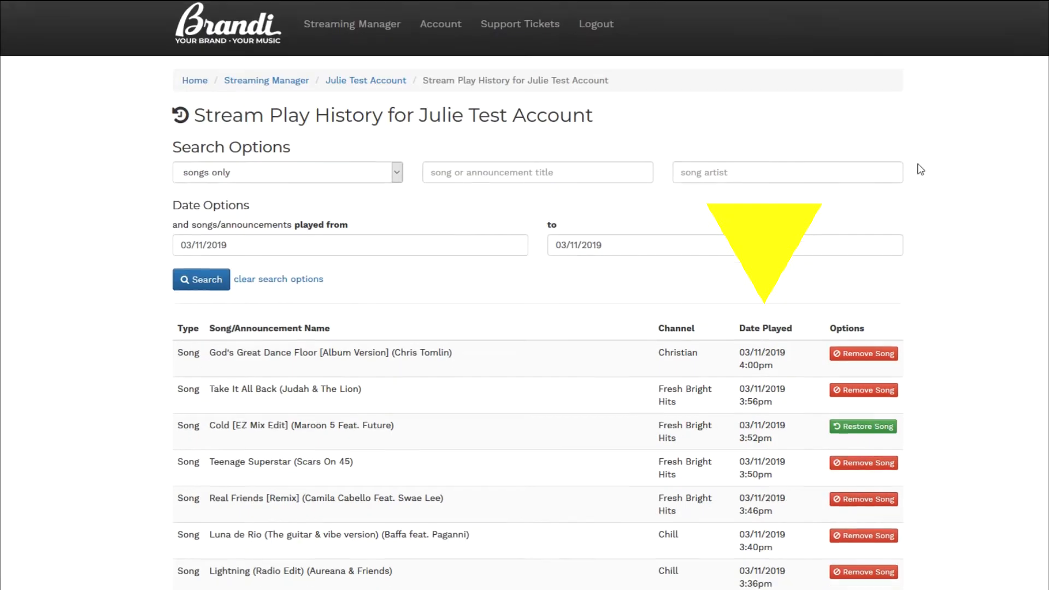
{"action": "scroll", "scroll_direction": "down", "scroll_amount": 3}
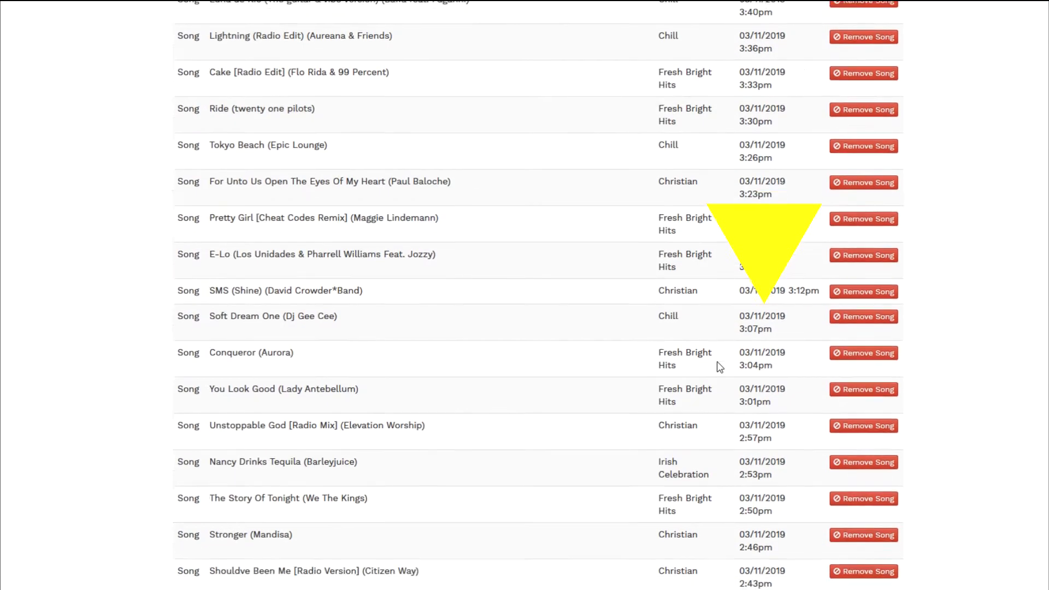
{"action": "scroll", "scroll_direction": "down", "scroll_amount": 3}
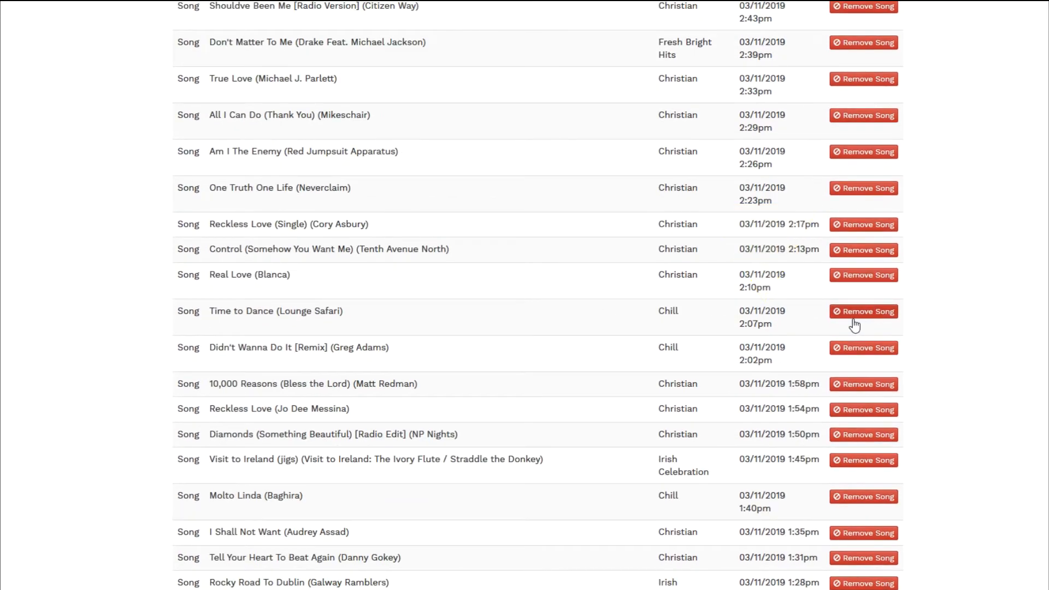
Remove one of that day's songs from the stream and confirm.
{"action": "left_click", "coordinate": [864, 311]}
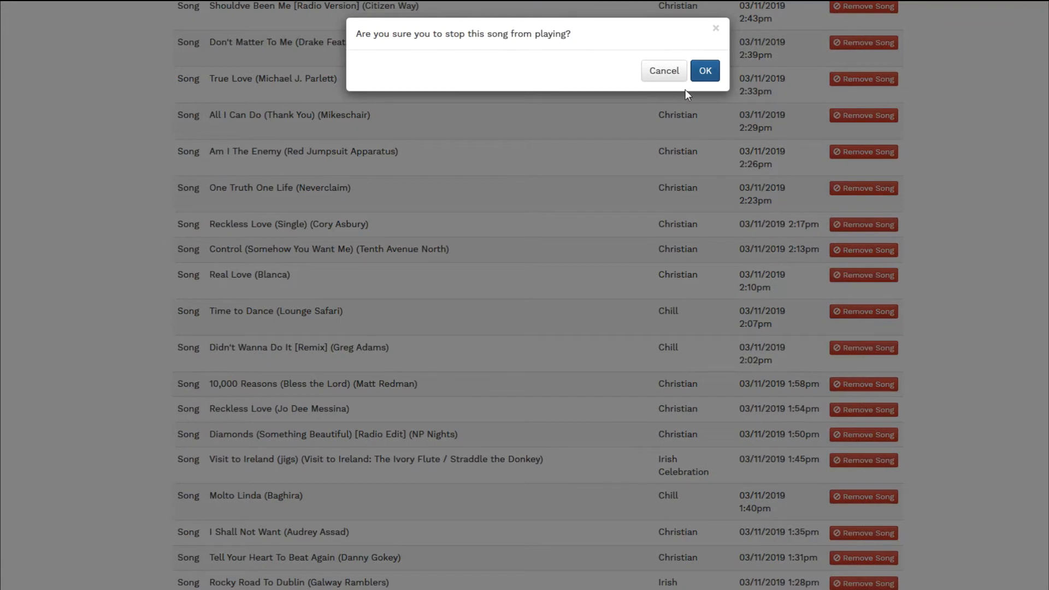
{"action": "left_click", "coordinate": [704, 70]}
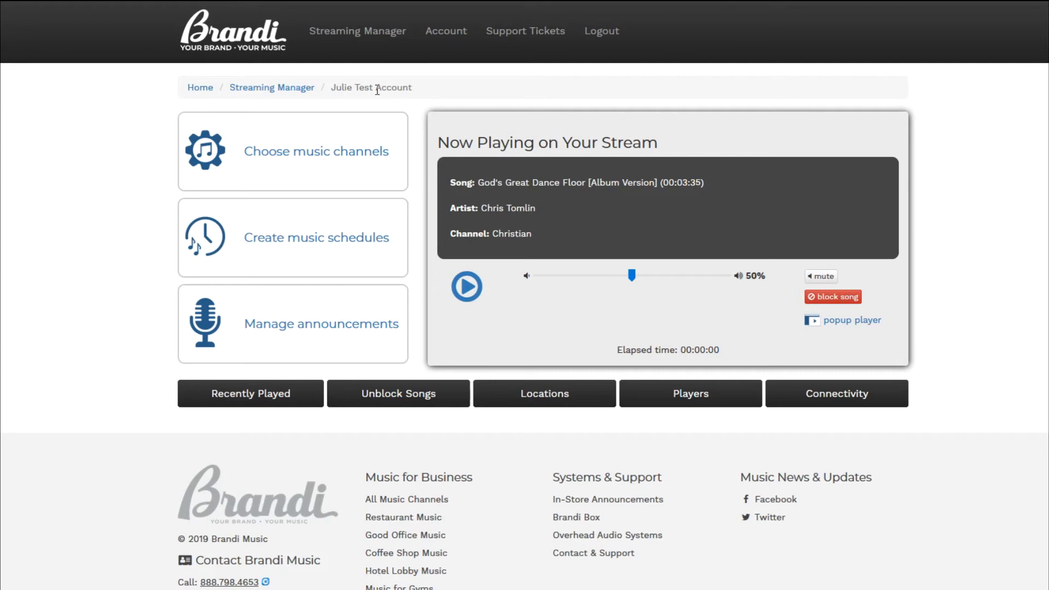
{"action": "mouse_move", "coordinate": [160, 330]}
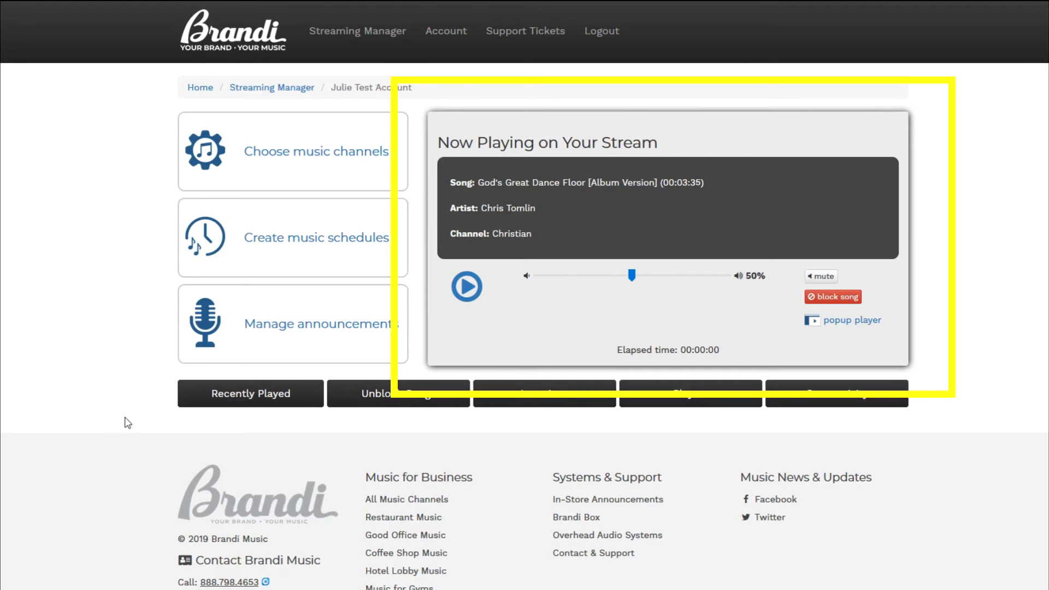
{"action": "mouse_move", "coordinate": [133, 428]}
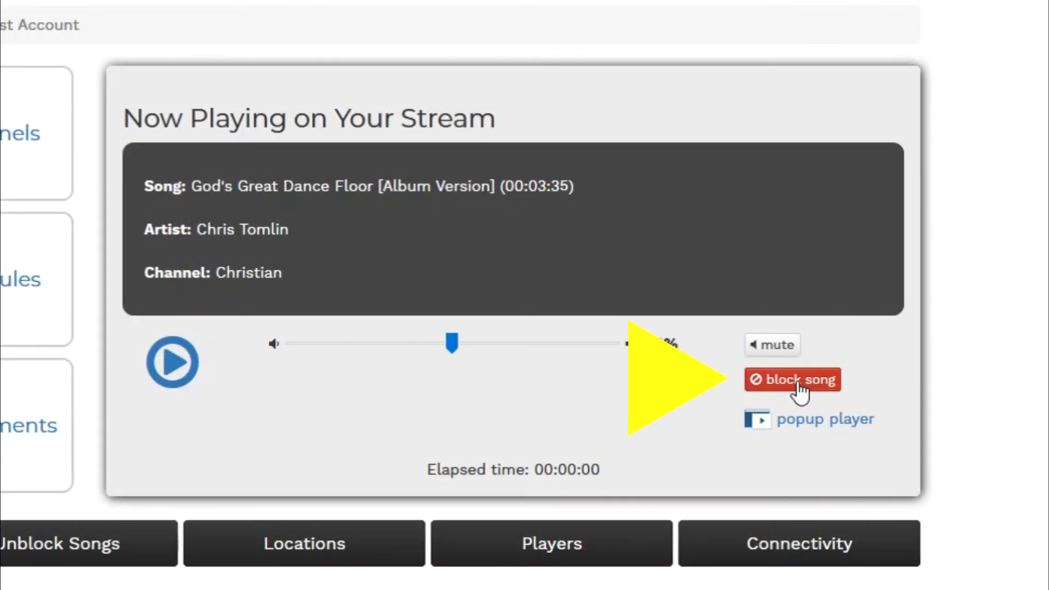
{"action": "left_click", "coordinate": [792, 379]}
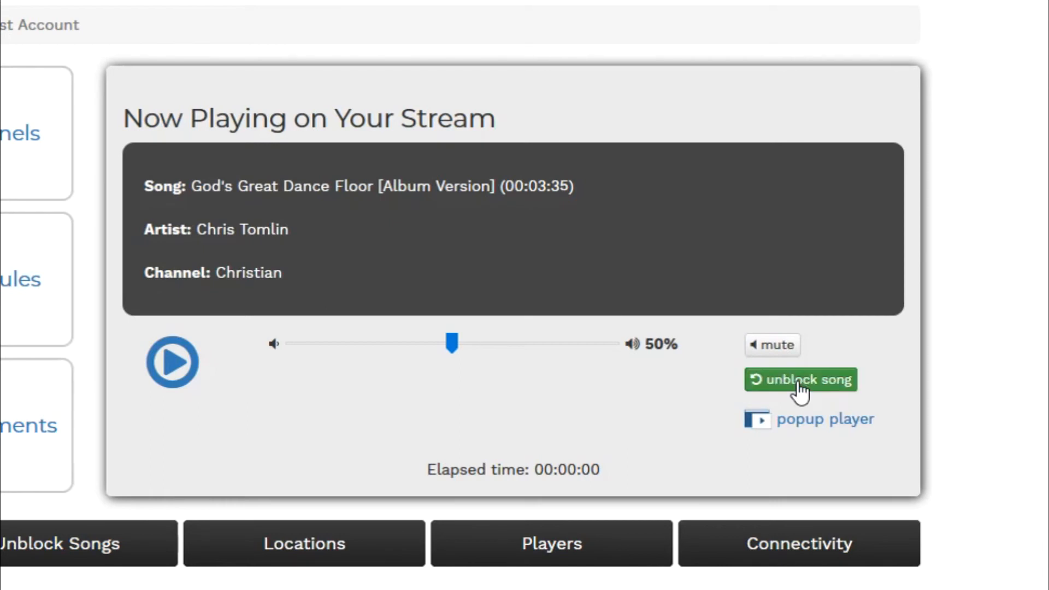
{"action": "left_click", "coordinate": [800, 379]}
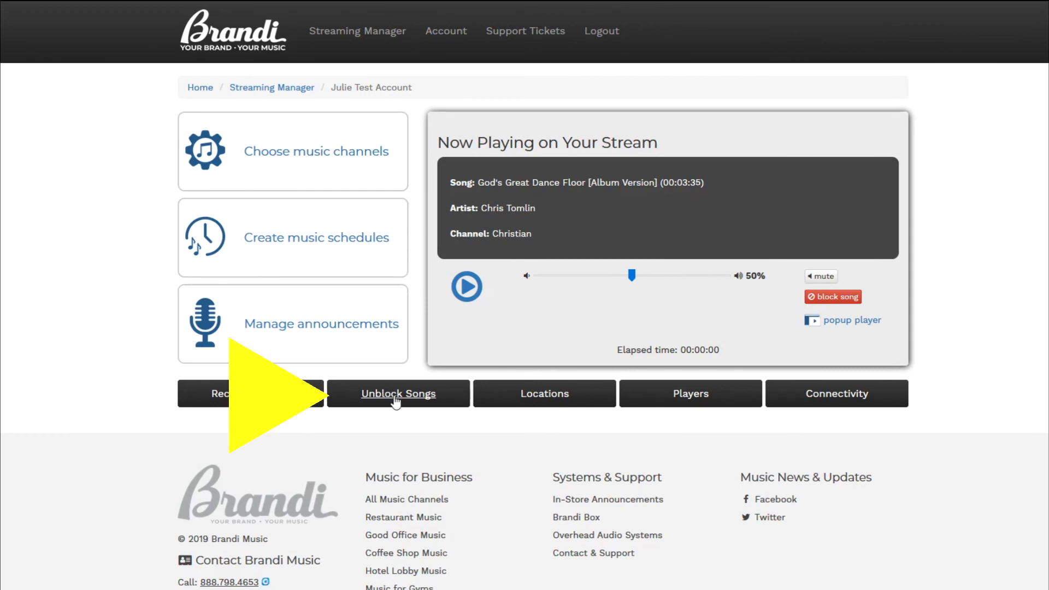
Filter the Excluded Songs list to artist 'Maroon'.
{"action": "left_click", "coordinate": [398, 392]}
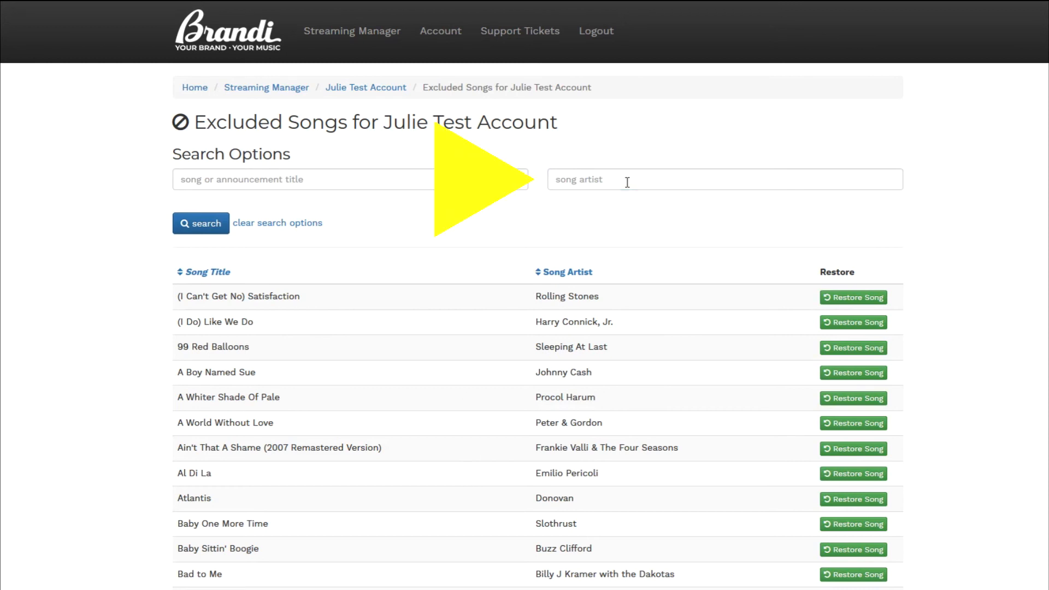
{"action": "type", "text": "Maroon"}
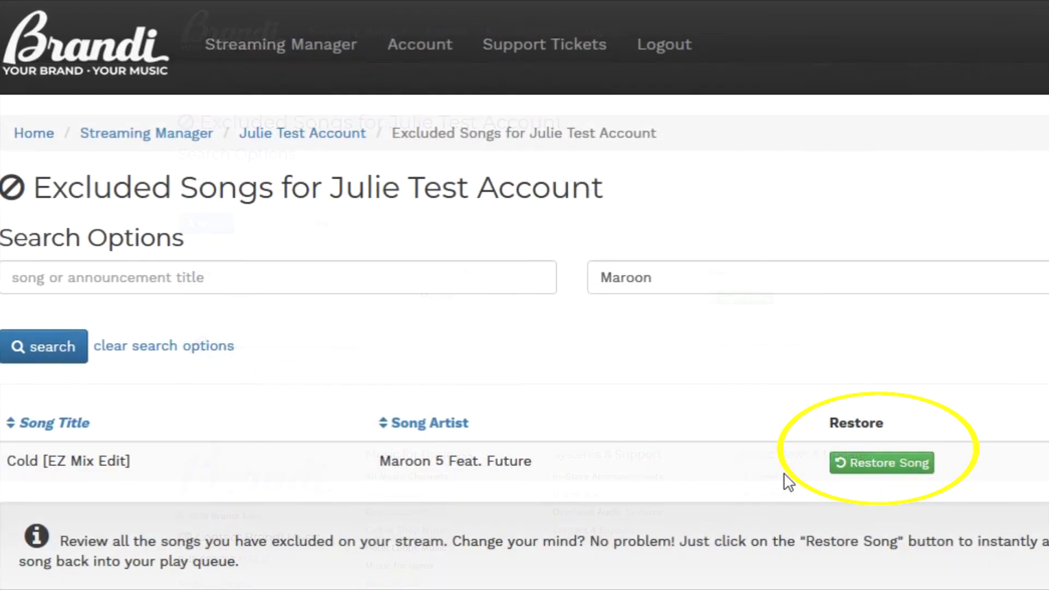
{"action": "left_click", "coordinate": [881, 462]}
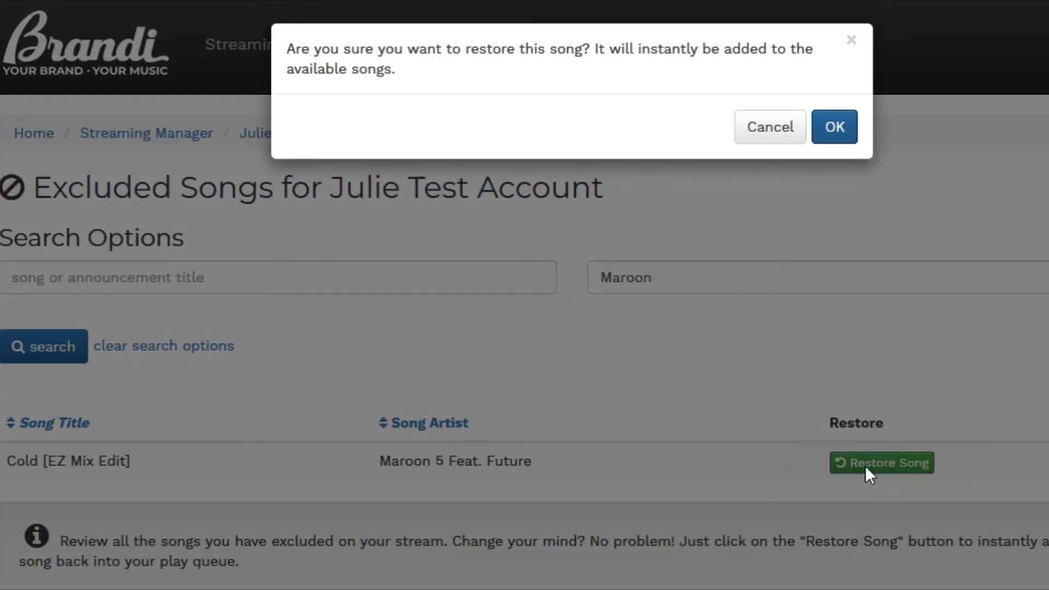